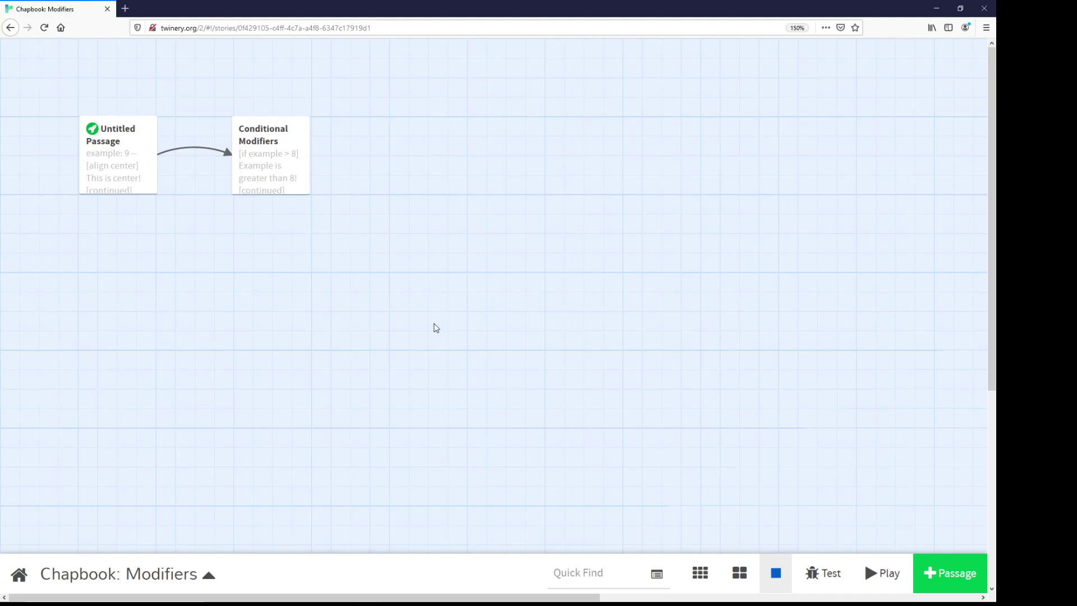
mouse_move(595, 280)
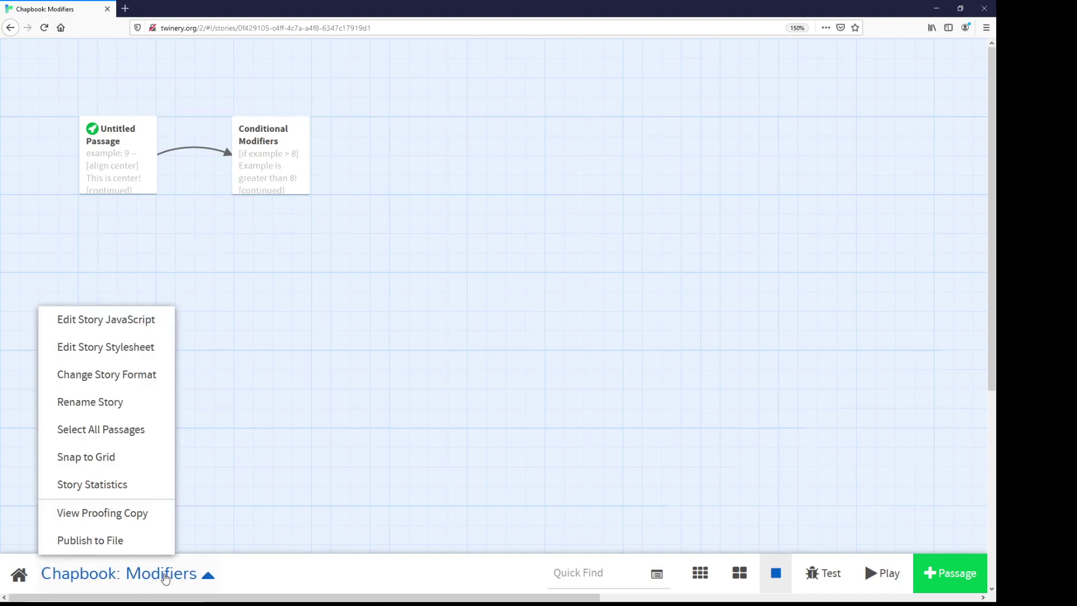
Confirm the story format is Chapbook 1.0.0 and close the format chooser.
left_click(106, 374)
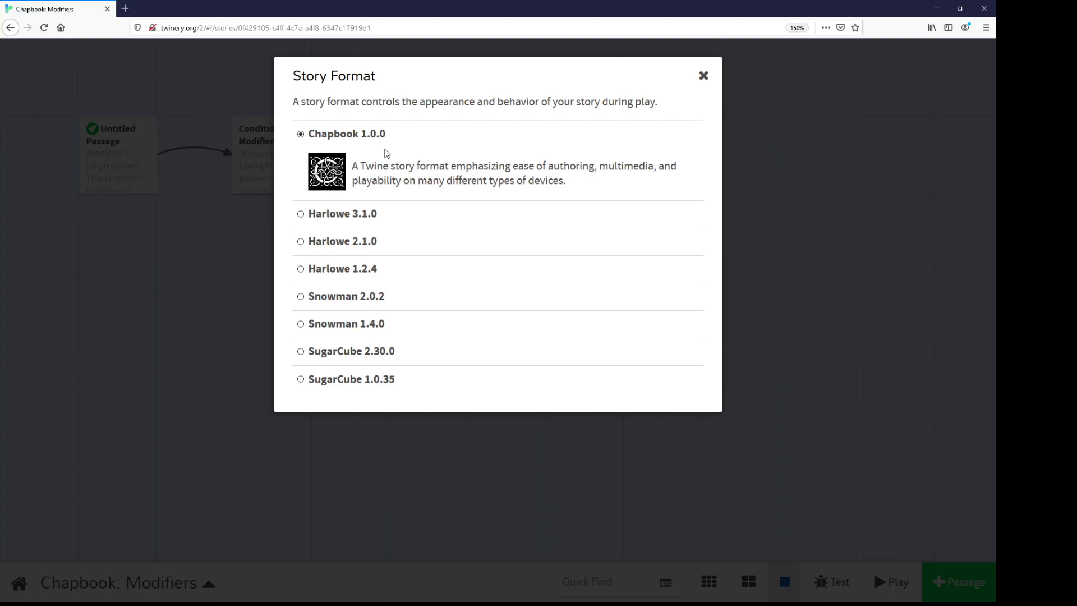
left_click(702, 75)
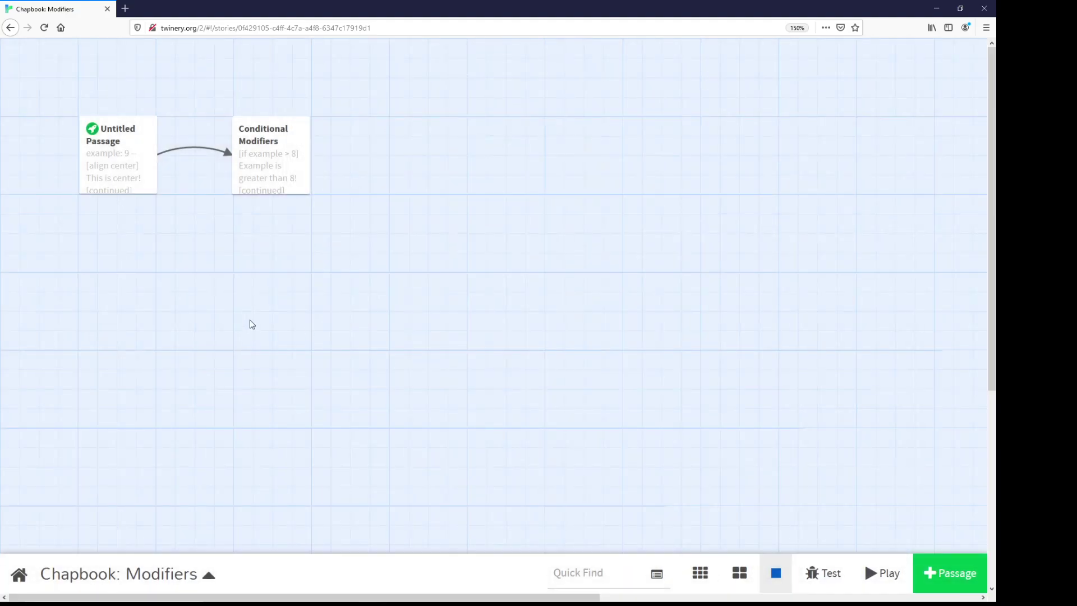
mouse_move(273, 278)
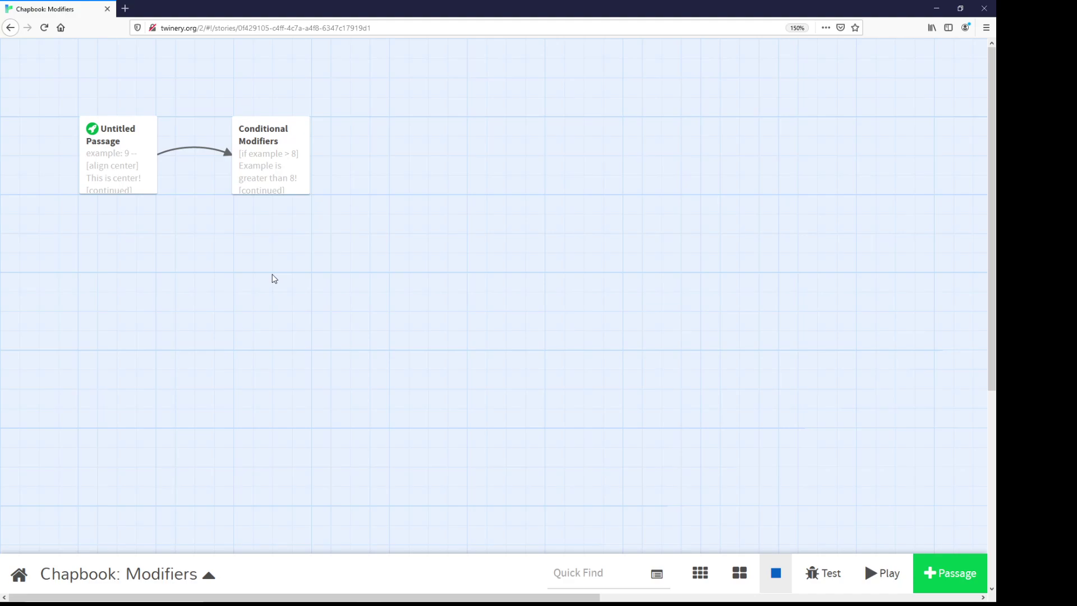
Review the Untitled Passage's modifier lines from [align center] through [after 5s].
double_click(118, 155)
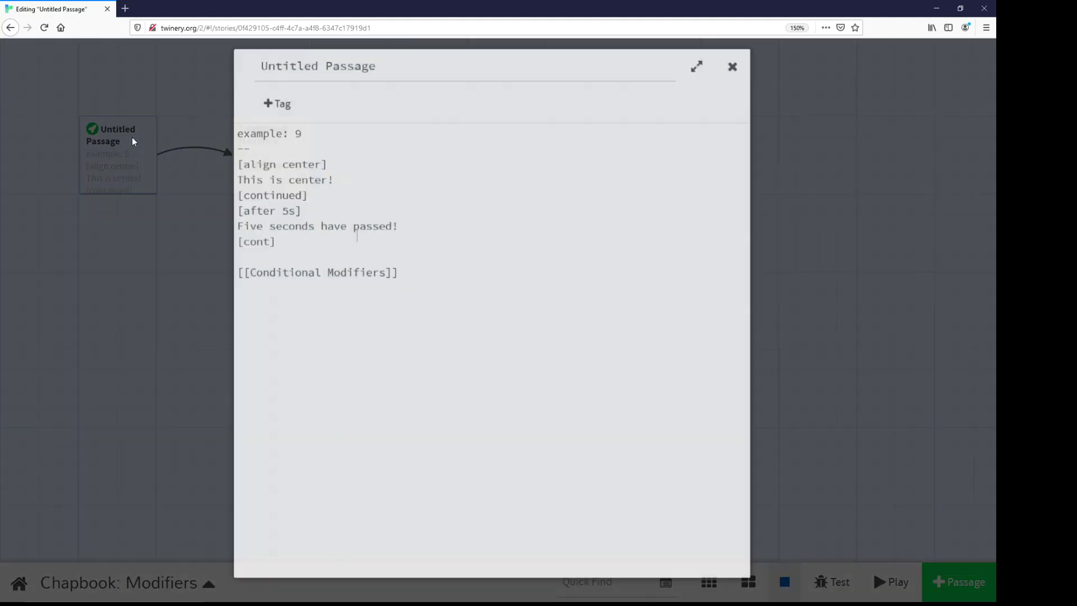
left_click_drag(238, 164, 298, 213)
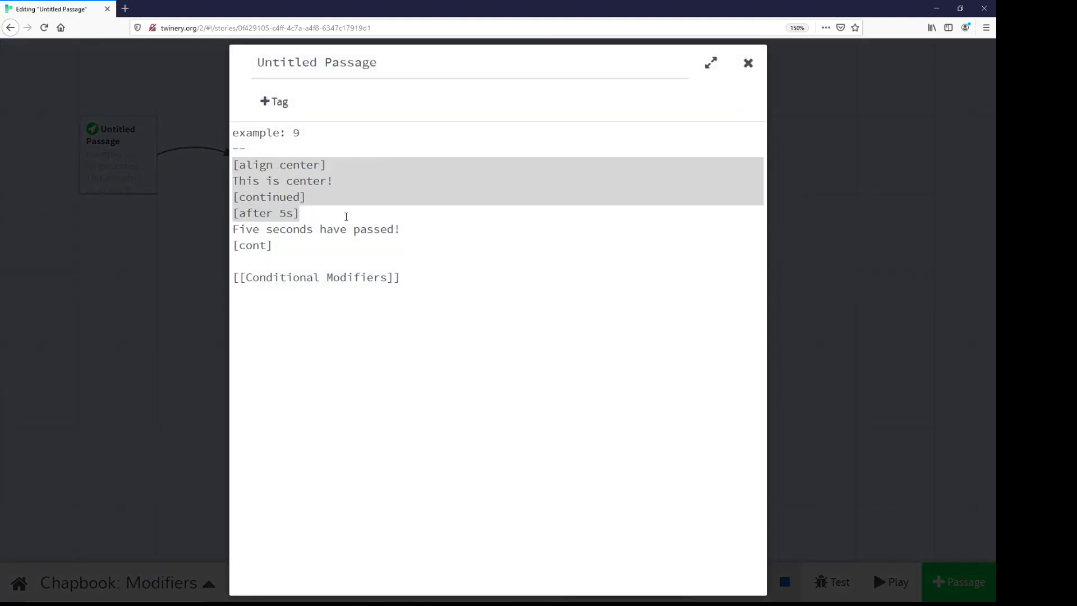
left_click_drag(346, 216, 436, 238)
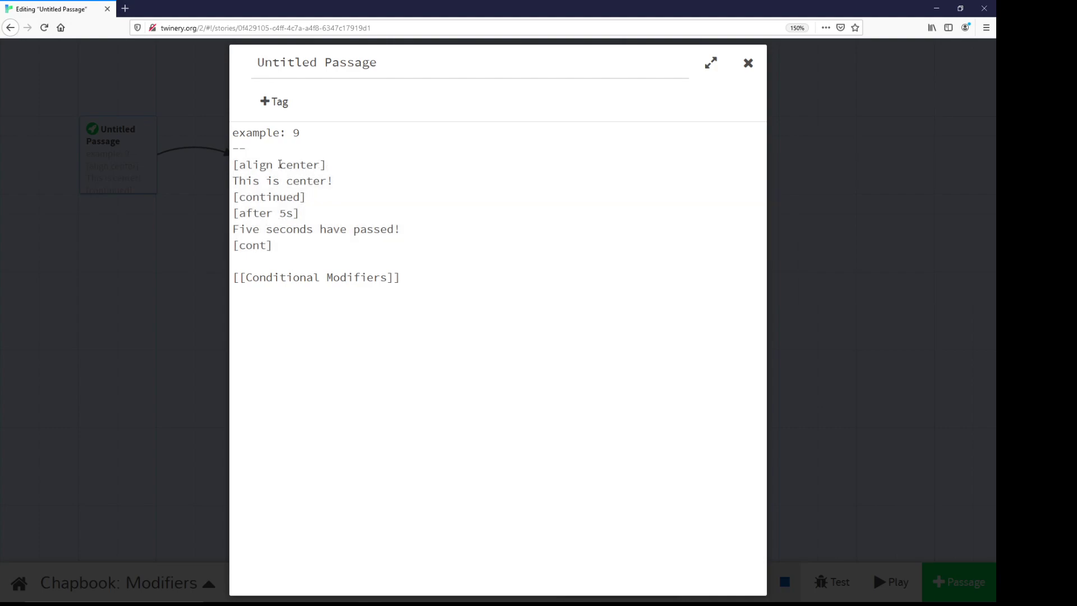
Go over the [align center] modifier and then the [continued] modifier individually.
double_click(299, 164)
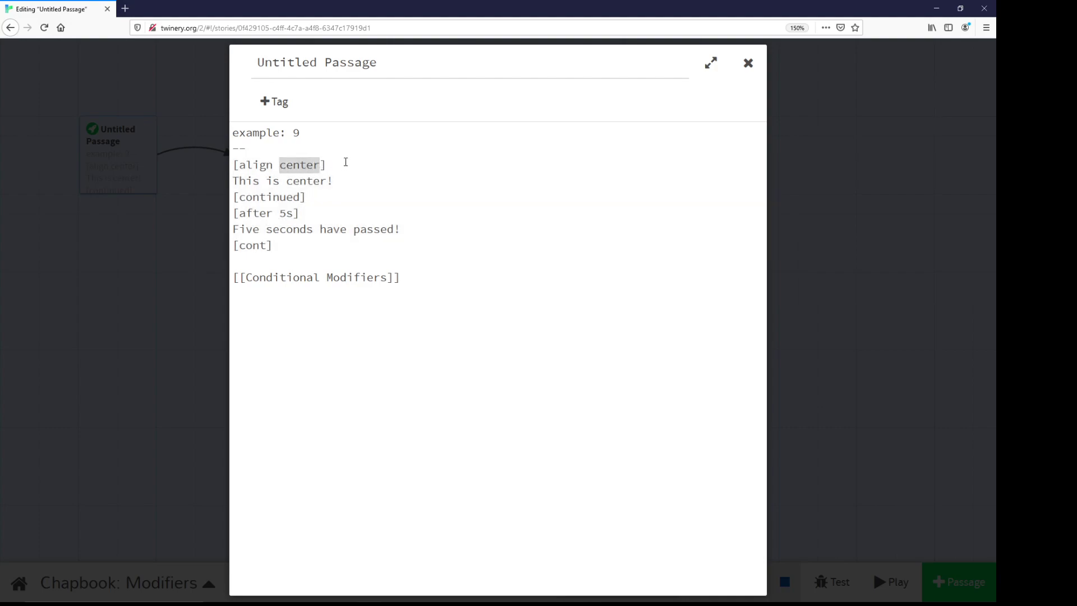
triple_click(279, 164)
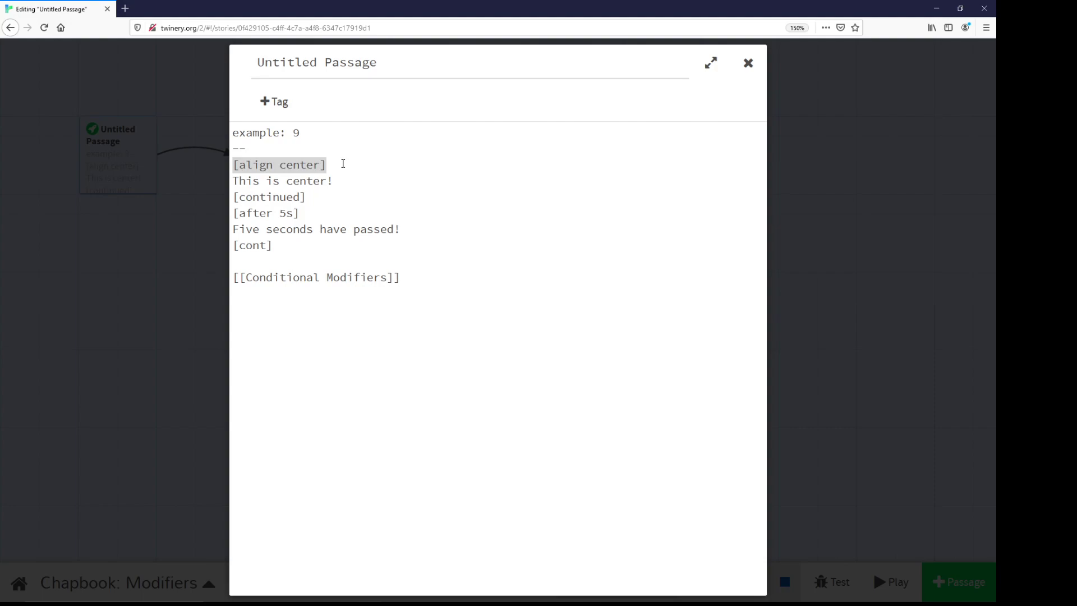
left_click(268, 165)
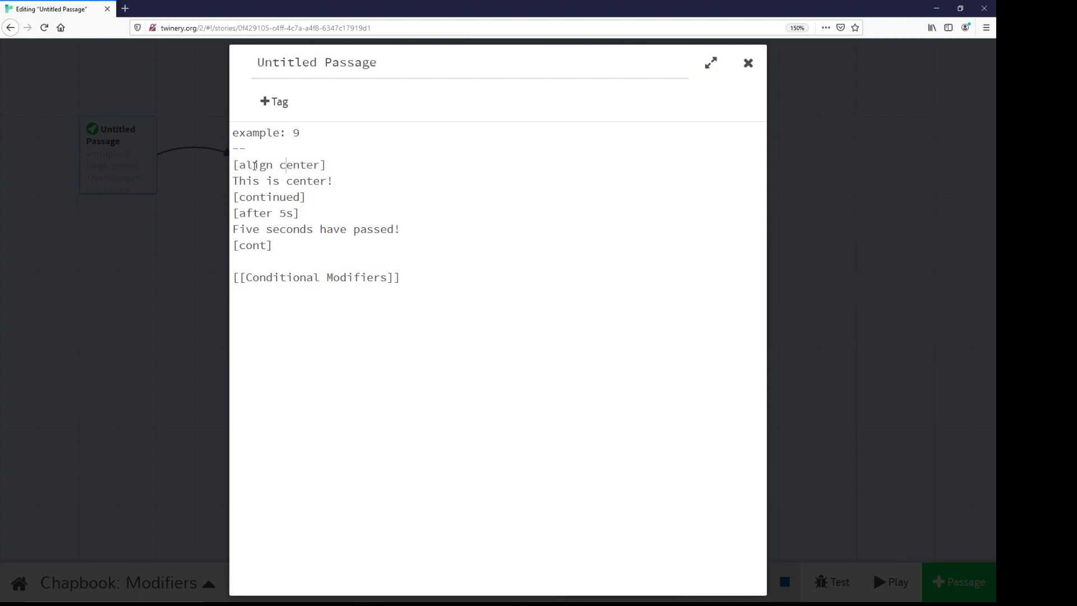
mouse_move(311, 163)
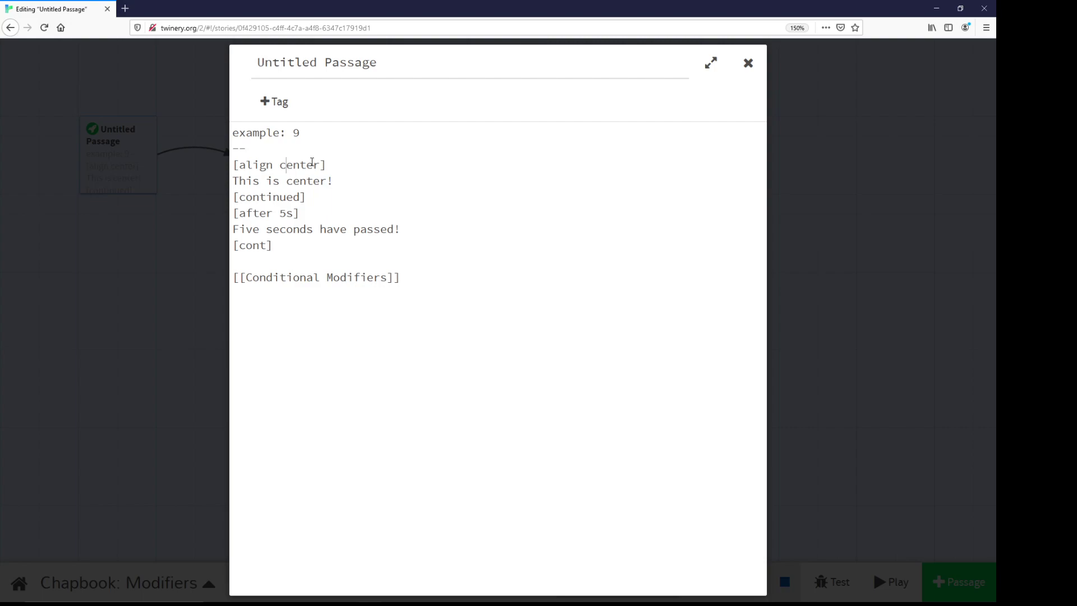
double_click(268, 197)
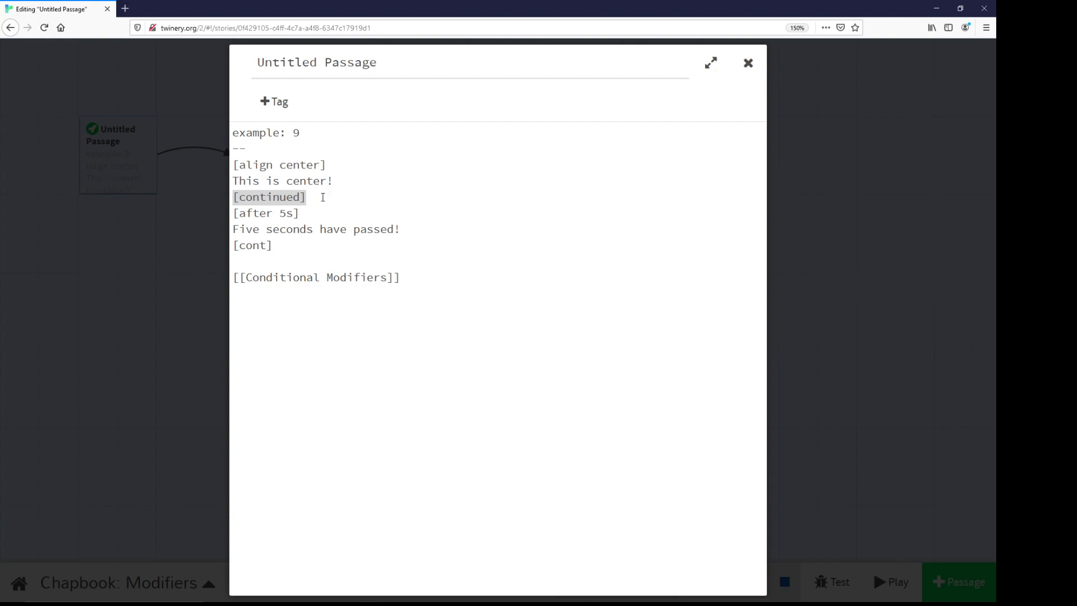
Clear the [continued] highlight before reviewing the [after 5s] block.
left_click(356, 180)
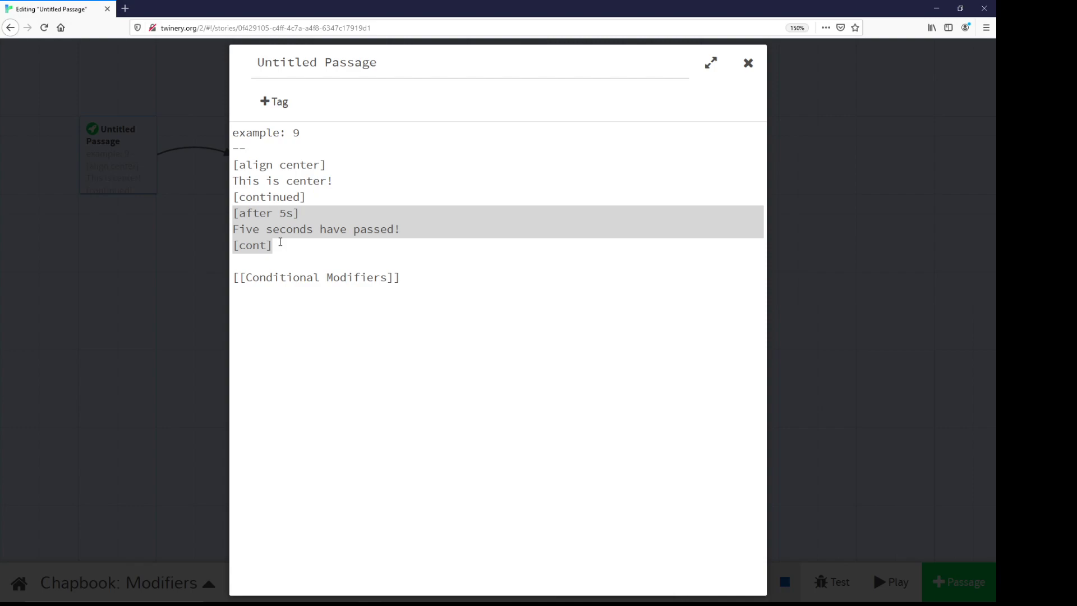
mouse_move(324, 188)
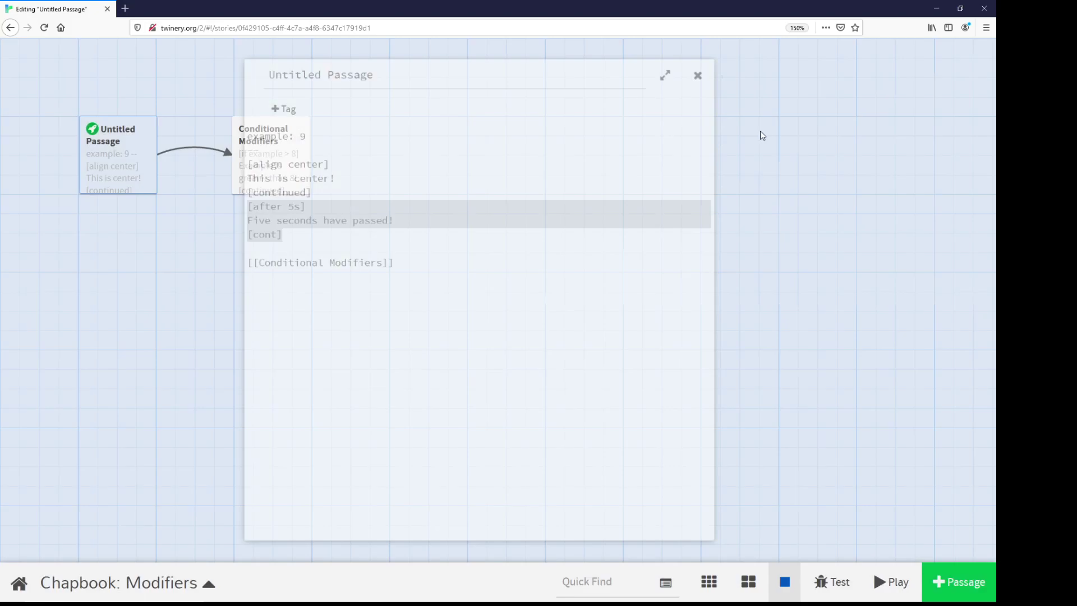
Test-play the story showing the centred line and five-seconds text, then return to the map.
left_click(836, 582)
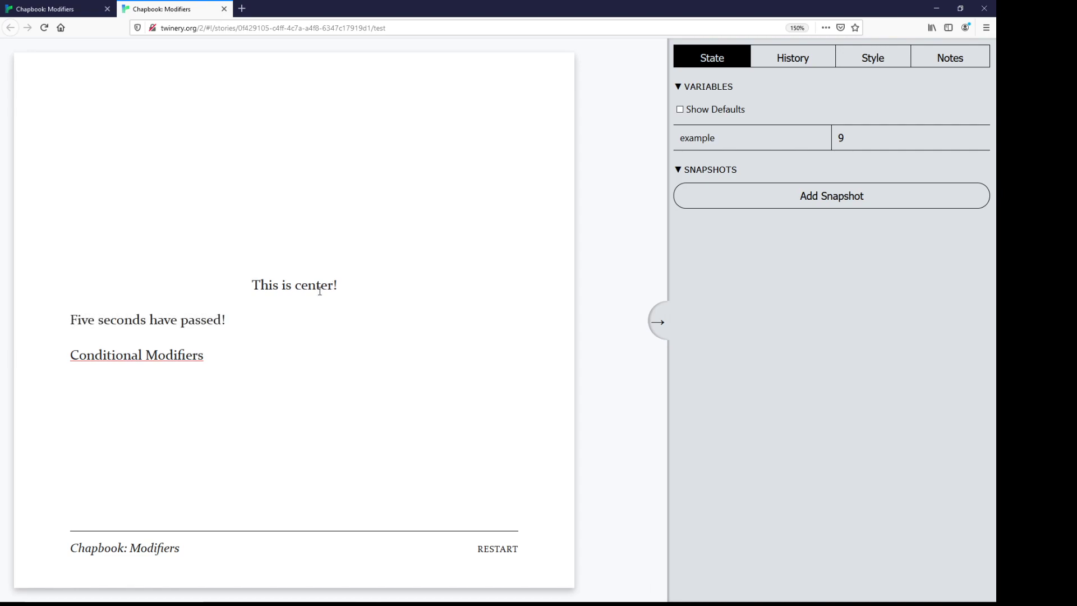
left_click(55, 8)
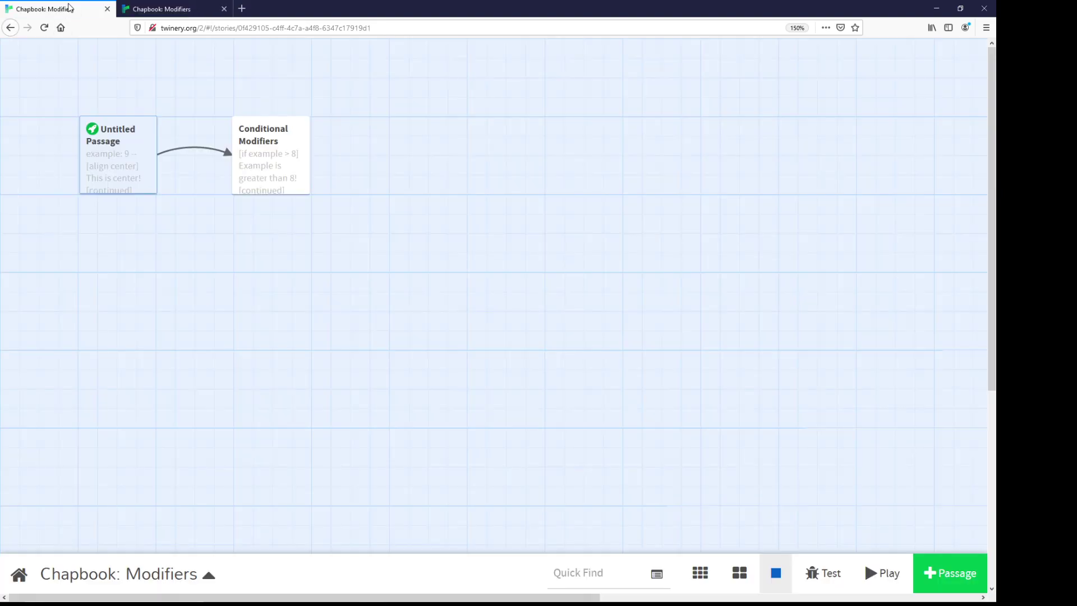
double_click(116, 155)
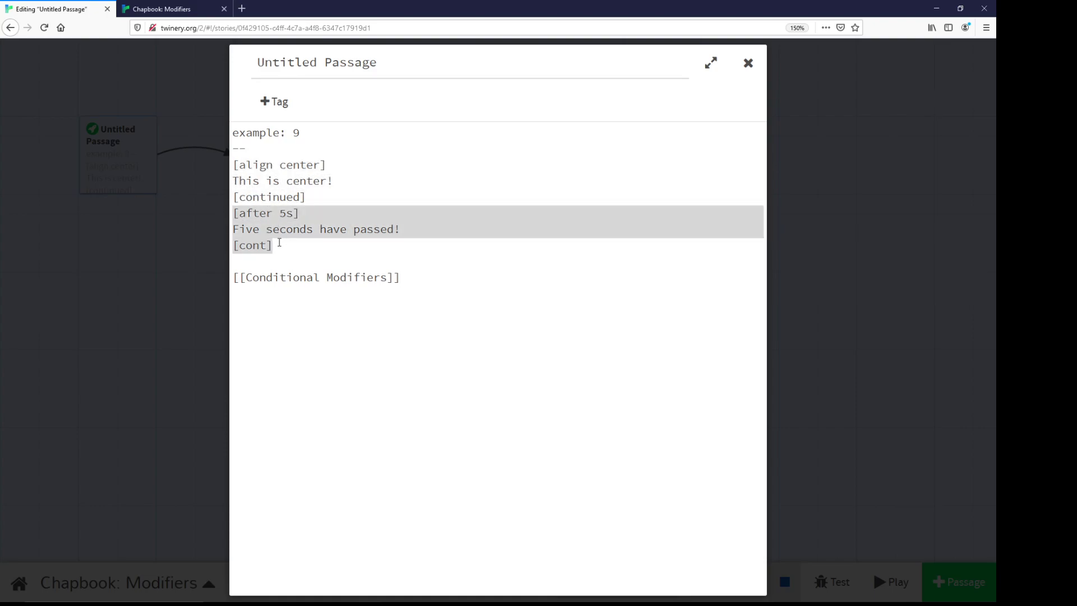
left_click(402, 277)
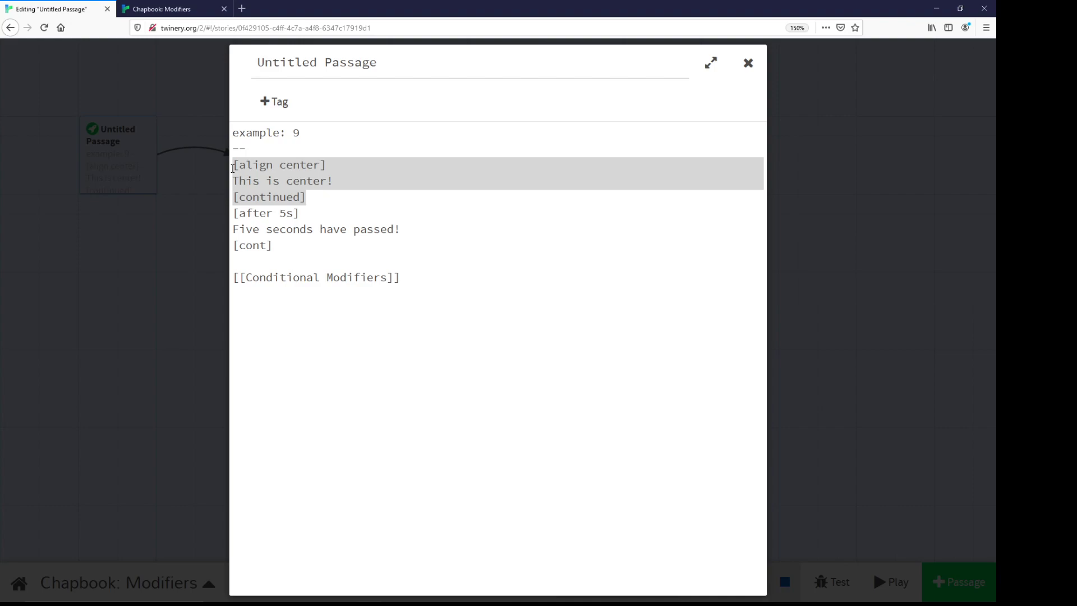
mouse_move(212, 192)
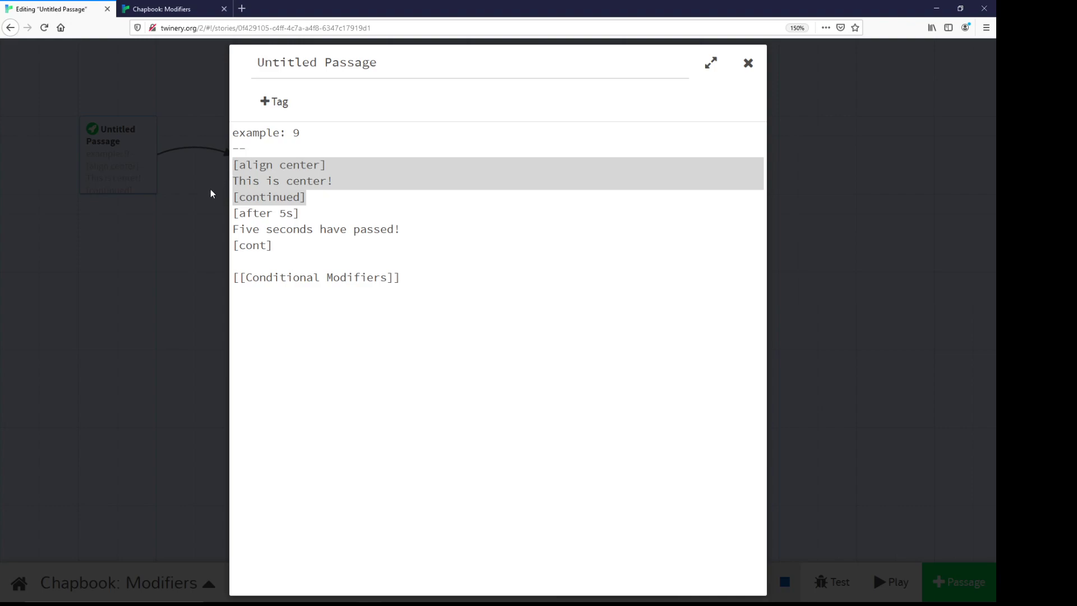
left_click(411, 281)
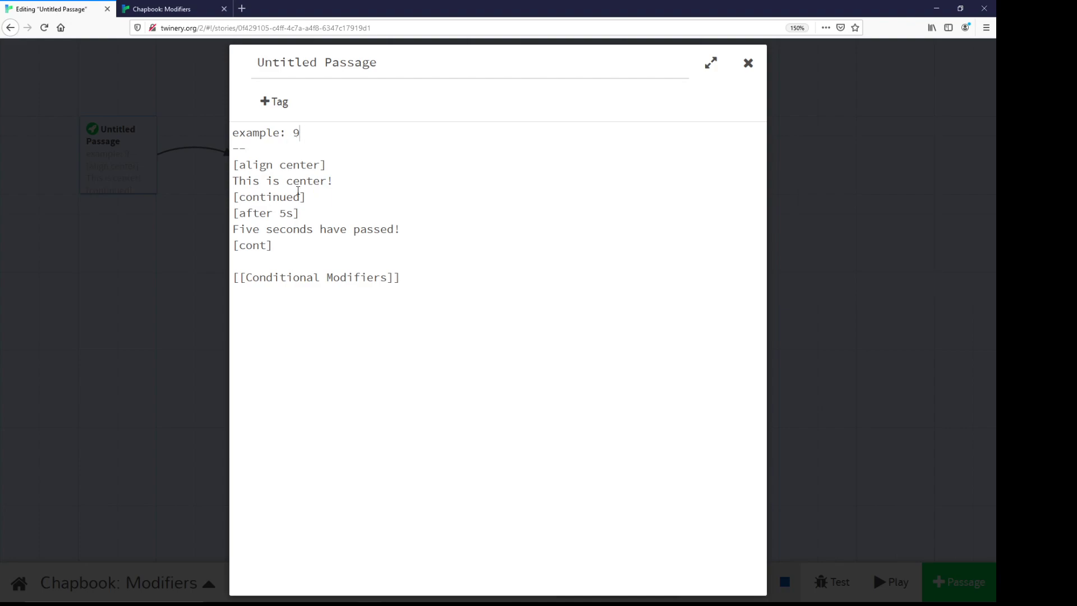
Switch from the Untitled Passage to Conditional Modifiers and review its [if example > 8] block.
left_click(748, 63)
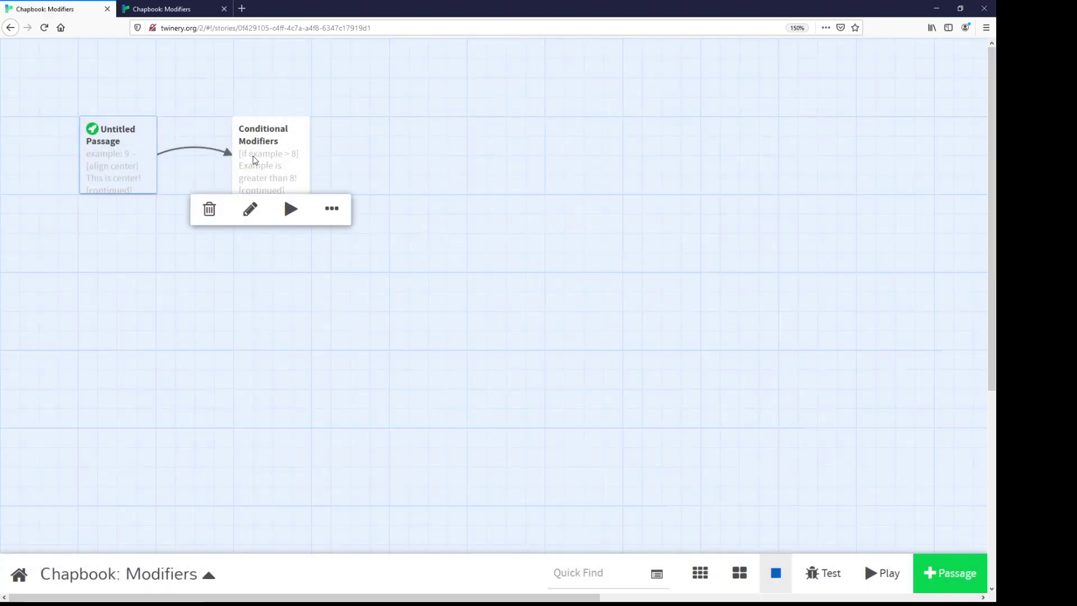
left_click(249, 208)
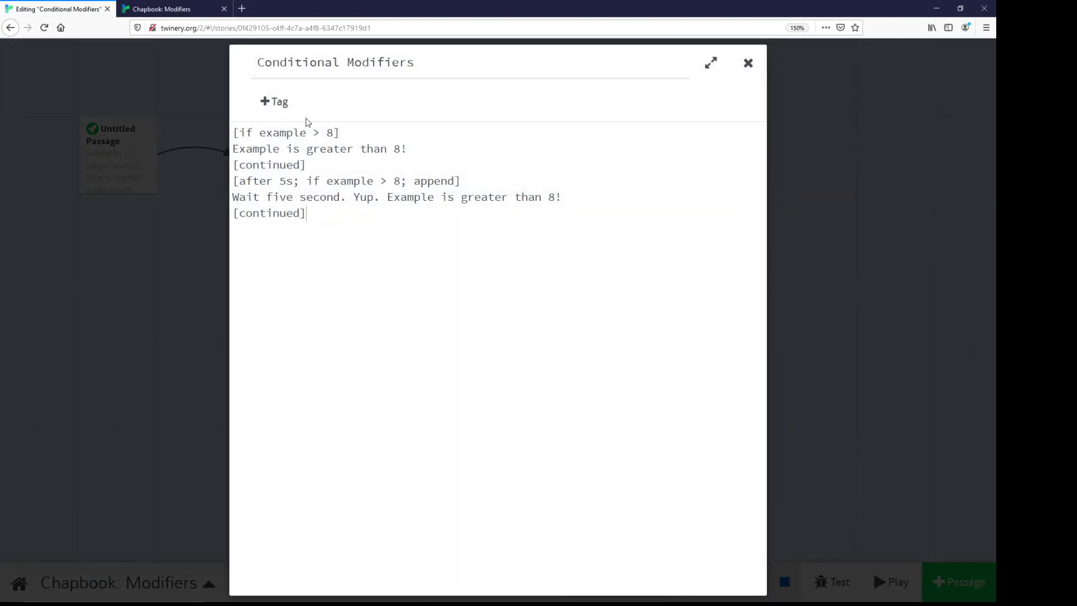
left_click_drag(233, 132, 307, 164)
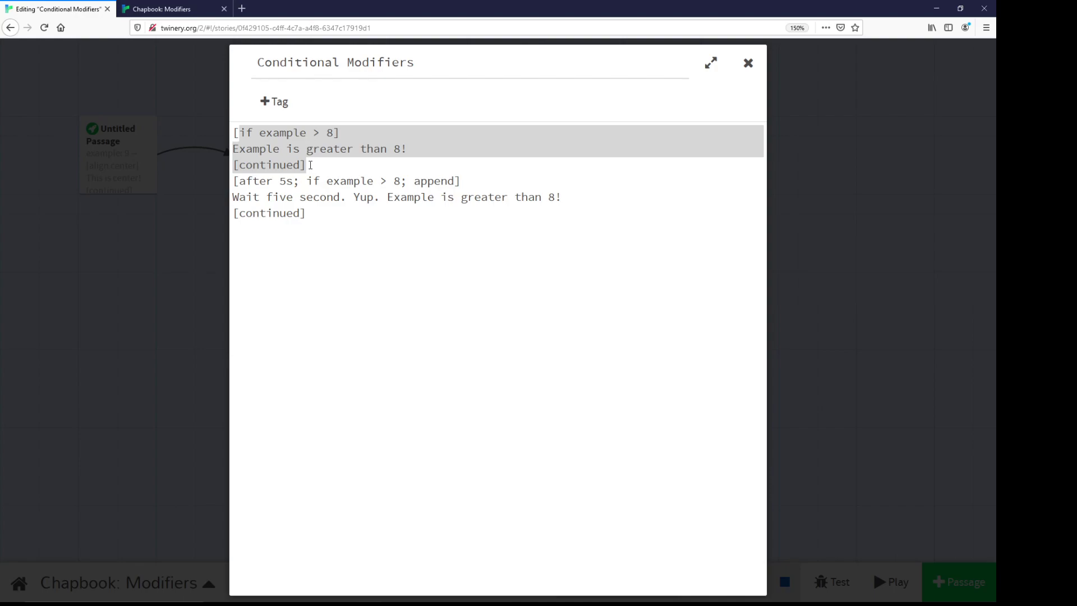
left_click(310, 163)
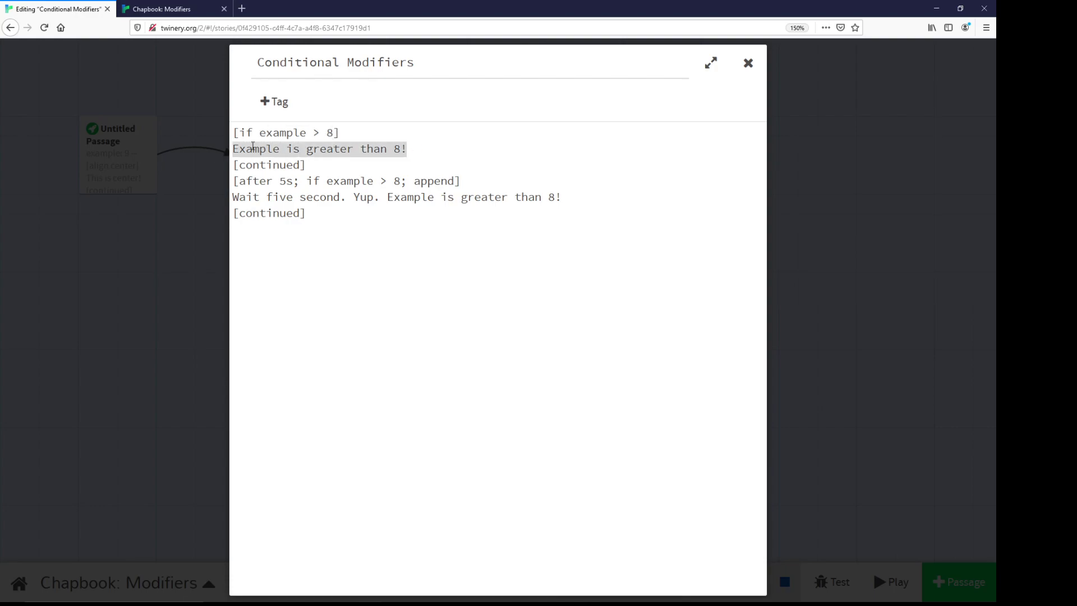
mouse_move(314, 163)
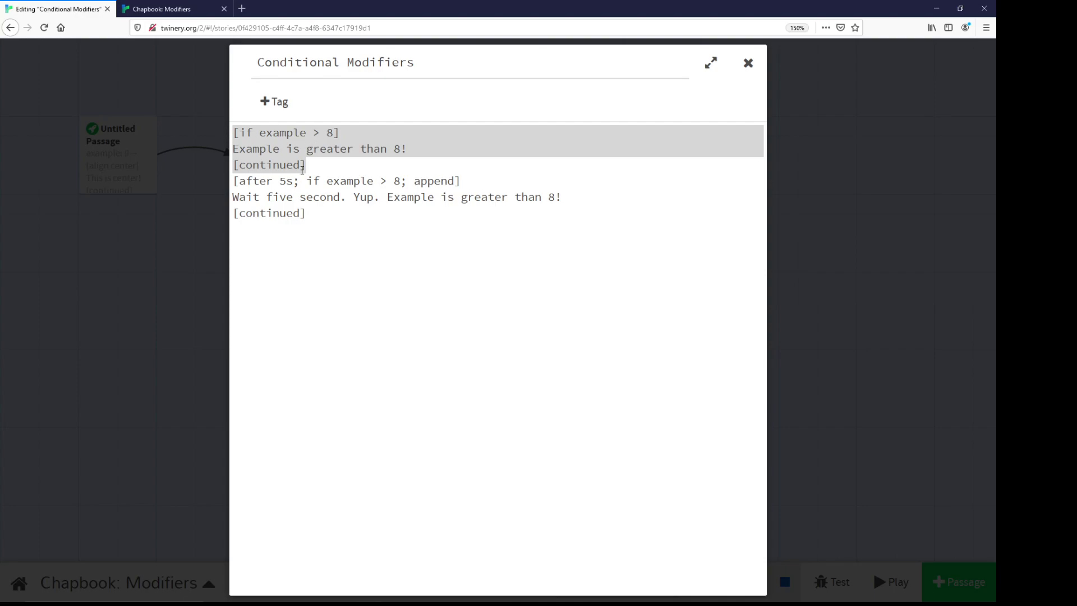
Review the first [continued] marker and the [after 5s] conditional block.
left_click(268, 163)
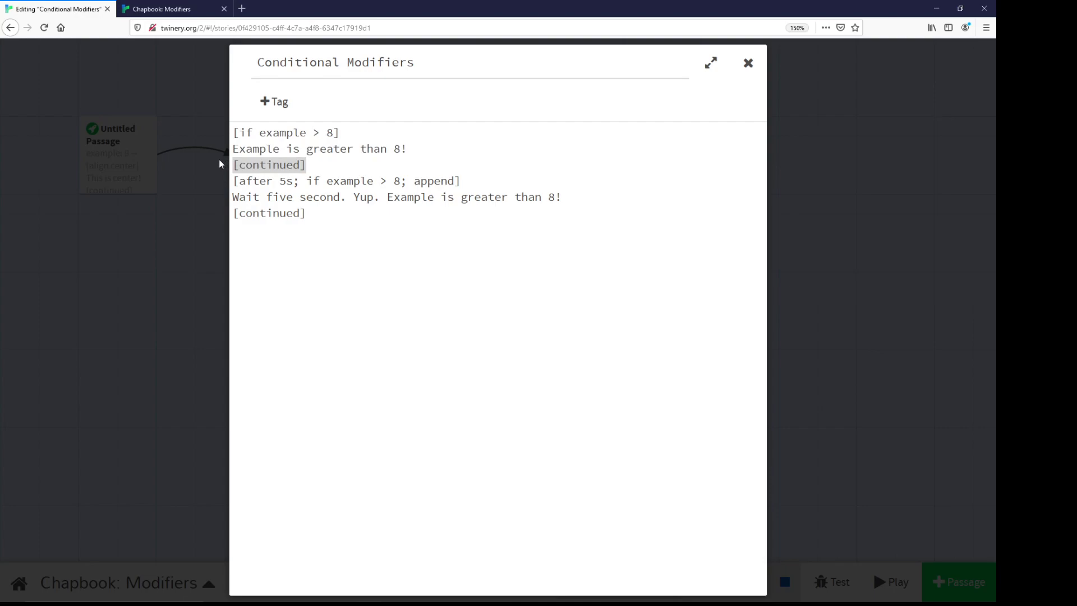
left_click(326, 148)
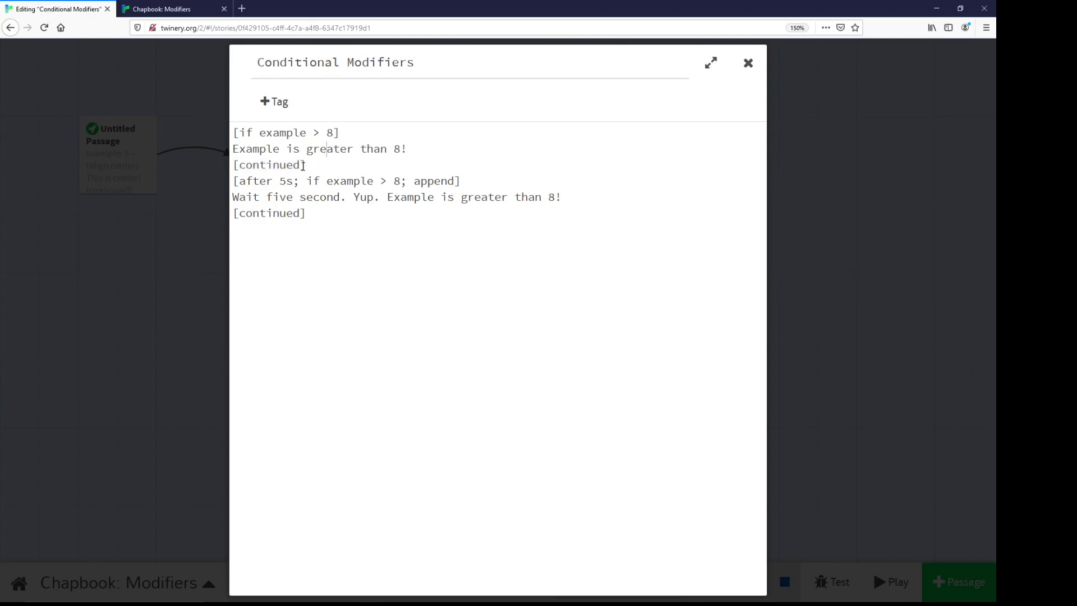
left_click_drag(233, 133, 305, 165)
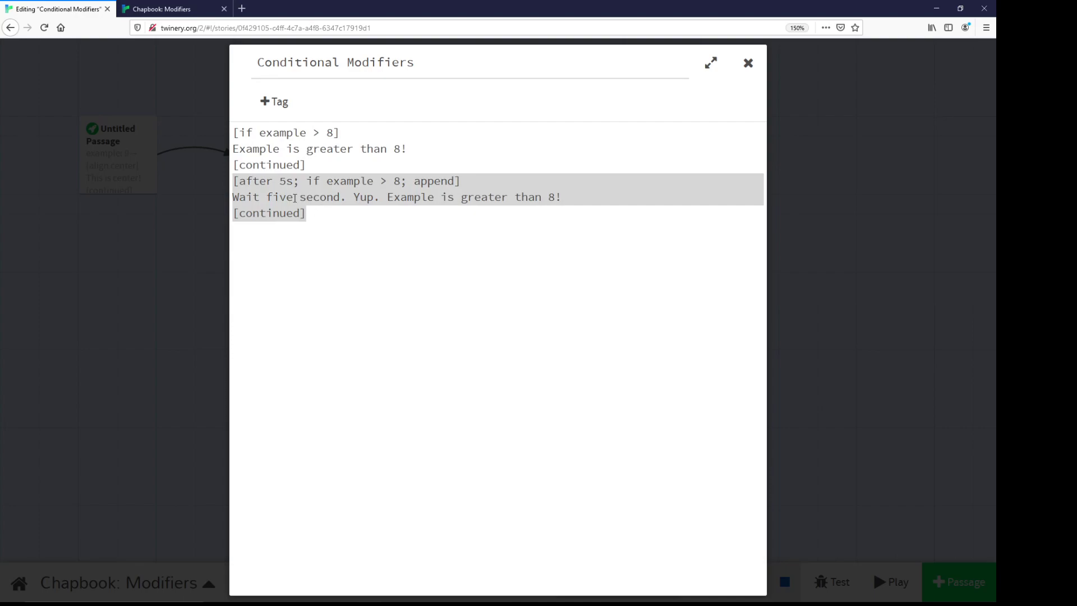
mouse_move(293, 180)
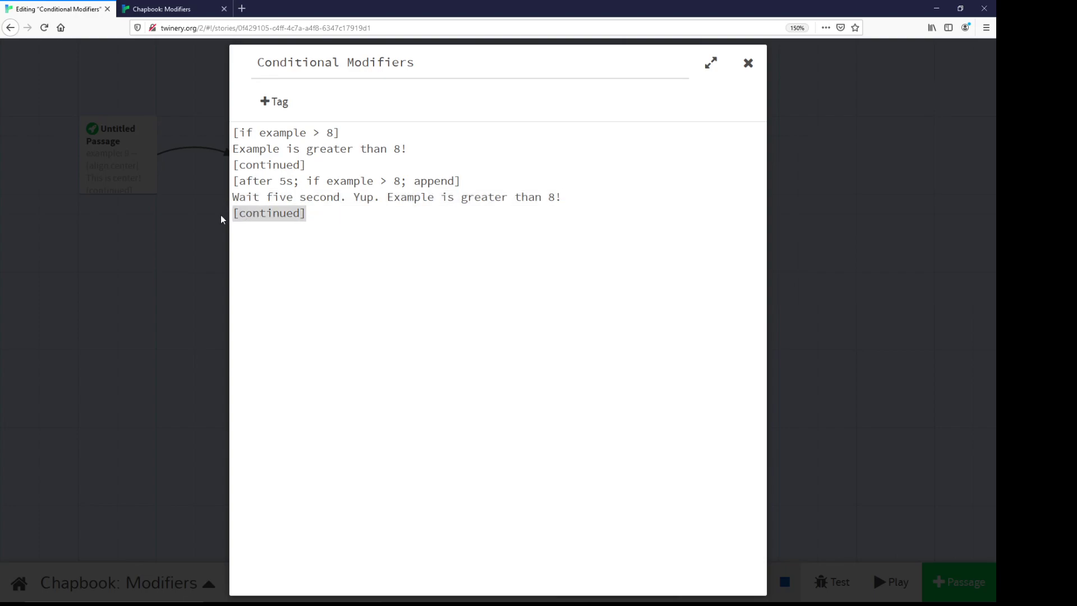
left_click(347, 180)
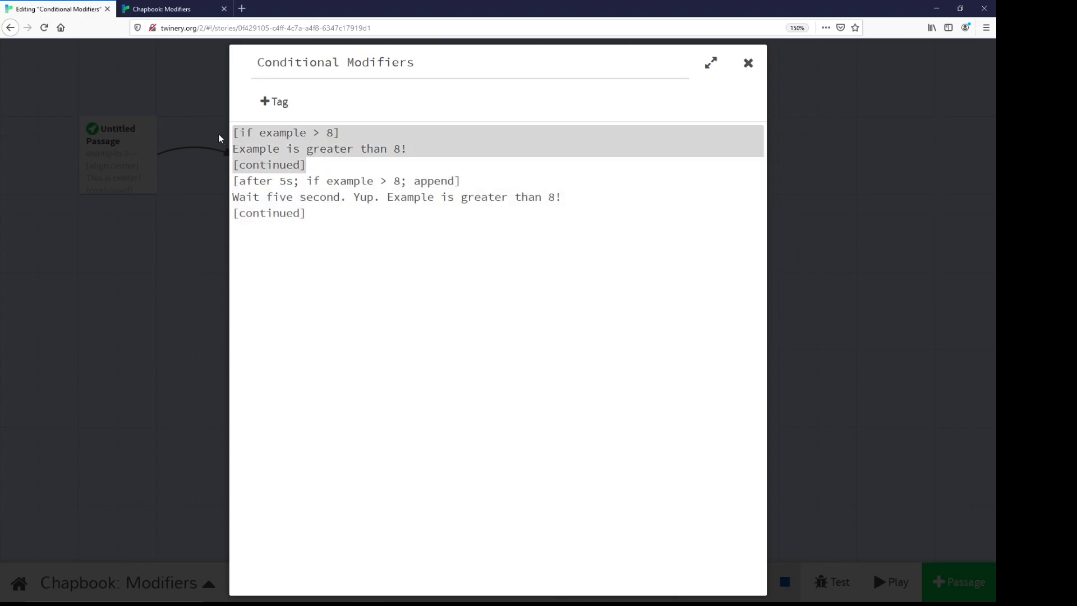
left_click(301, 197)
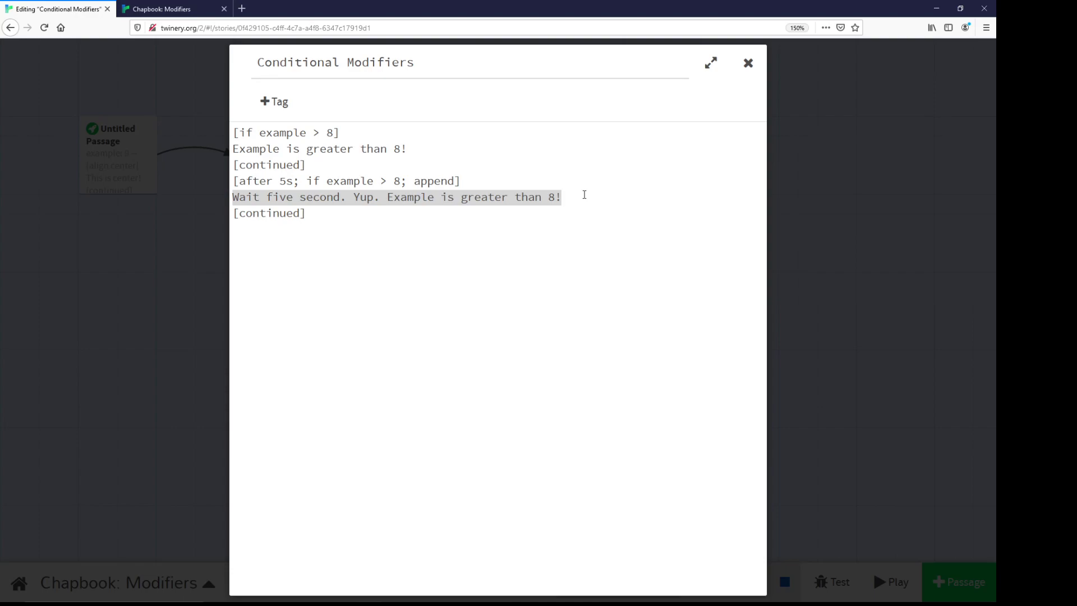
mouse_move(748, 63)
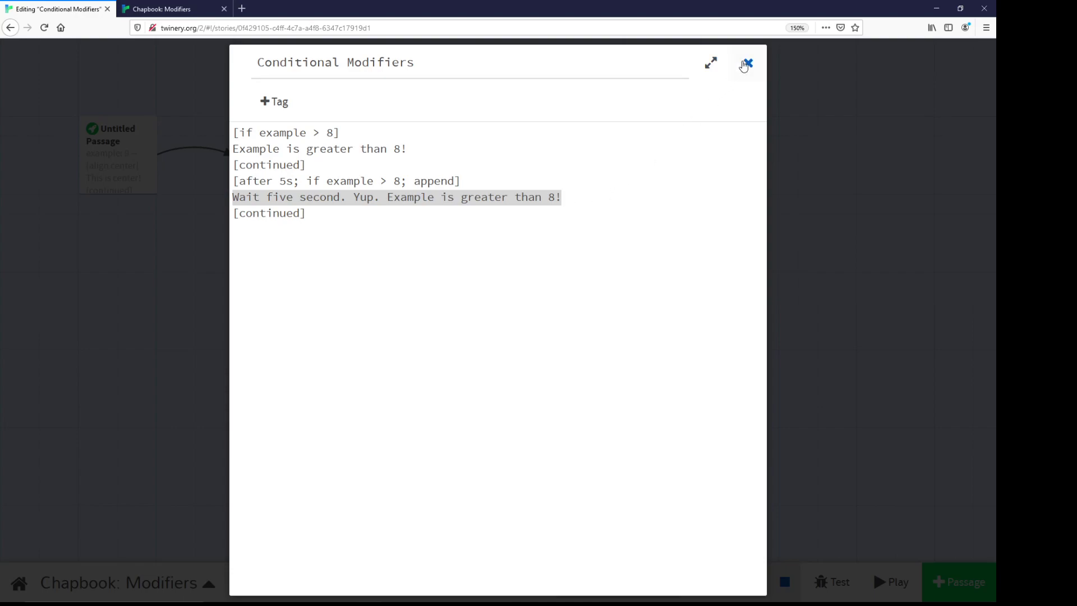
Test-play through the Conditional Modifiers link to see both delayed messages, then return to Twine.
left_click(746, 63)
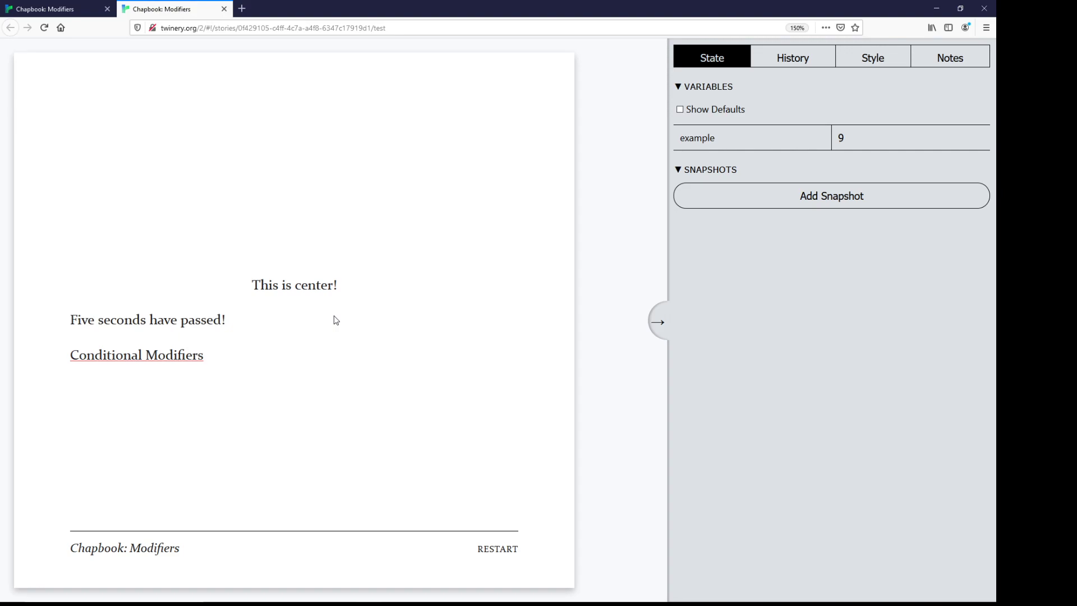
left_click(136, 356)
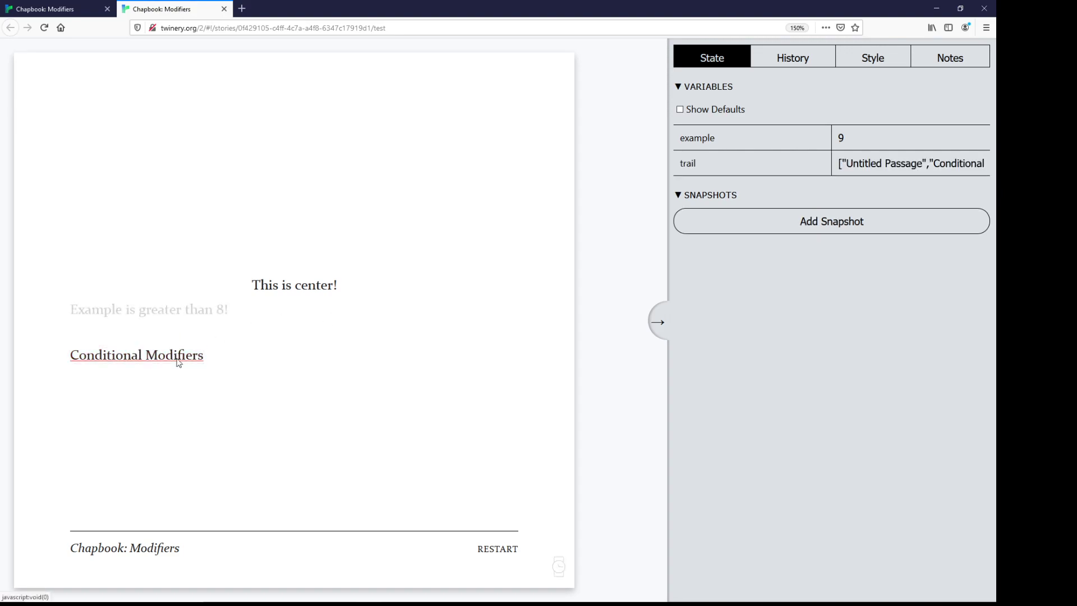
left_click(136, 355)
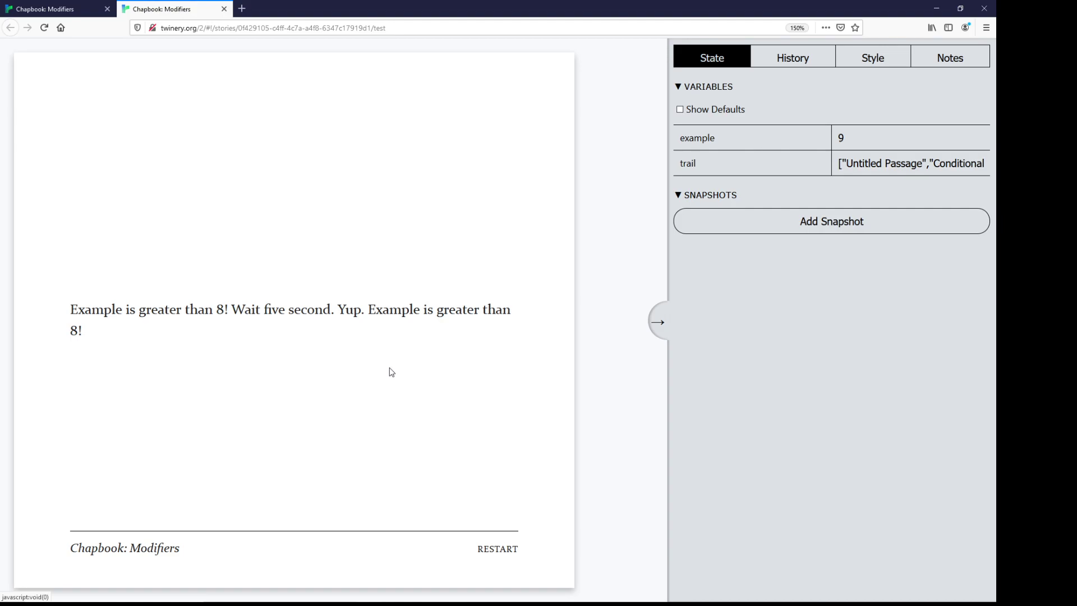
mouse_move(224, 9)
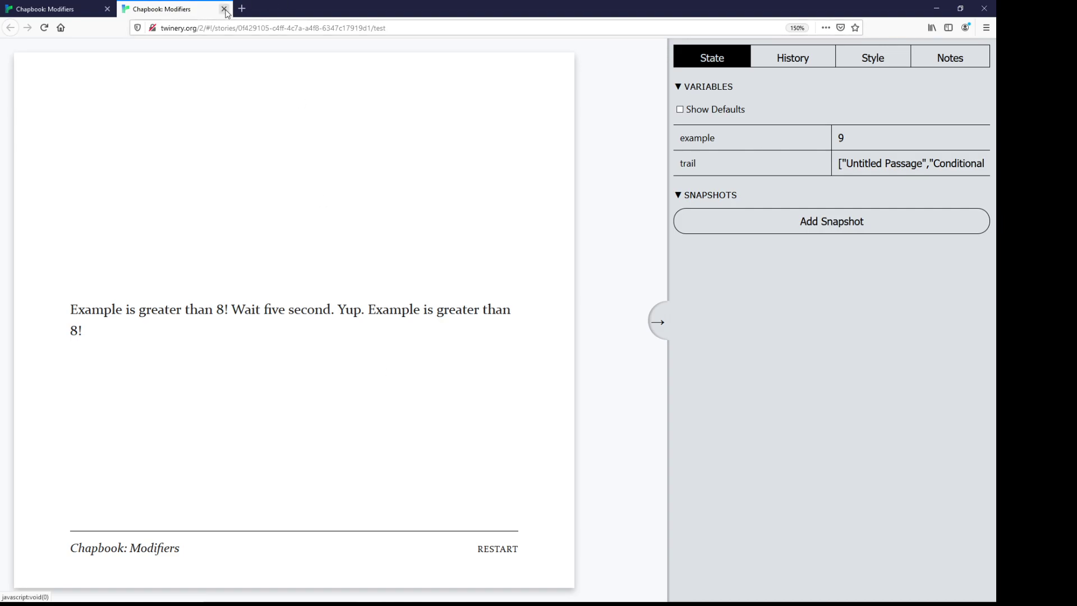
left_click(224, 9)
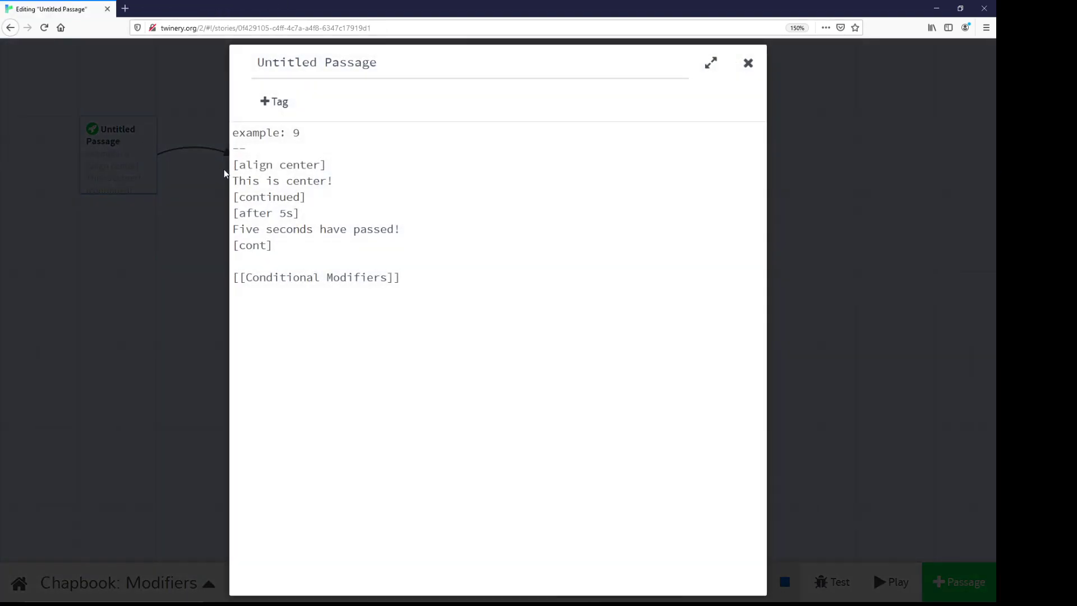